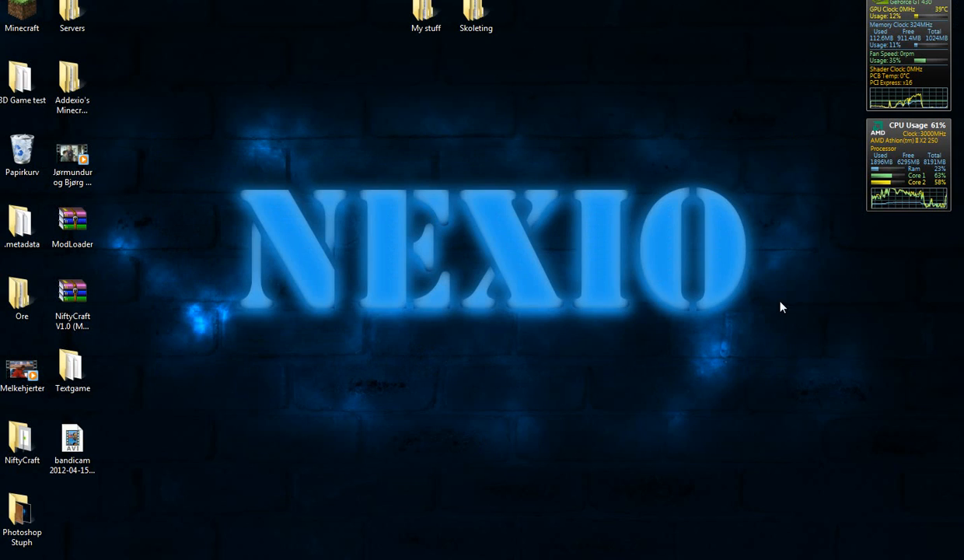
{"action": "mouse_move", "coordinate": [485, 413]}
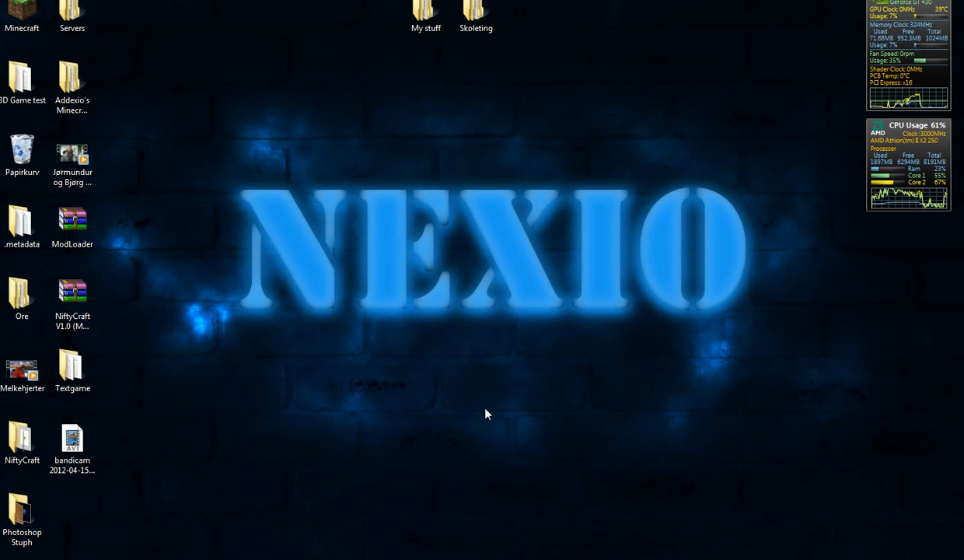
{"action": "mouse_move", "coordinate": [484, 420]}
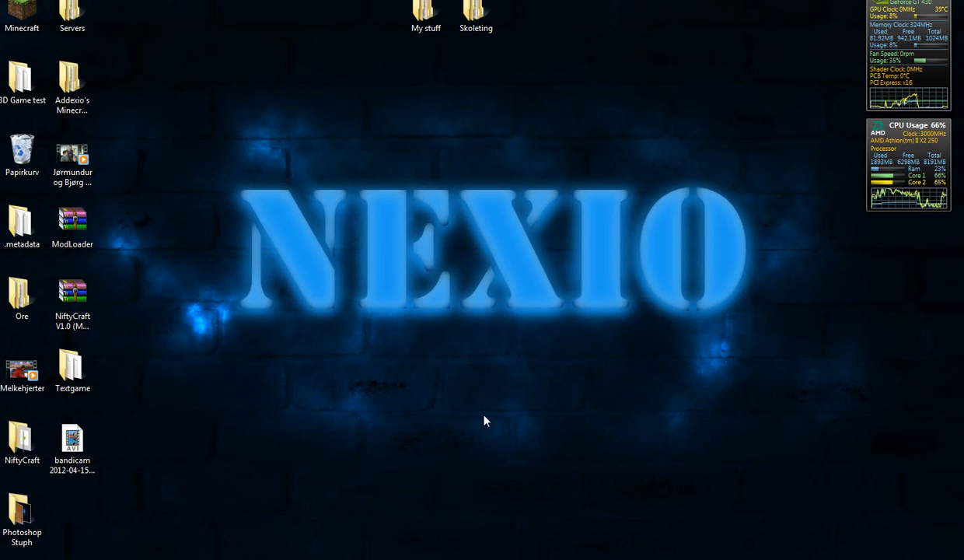
{"action": "mouse_move", "coordinate": [344, 397]}
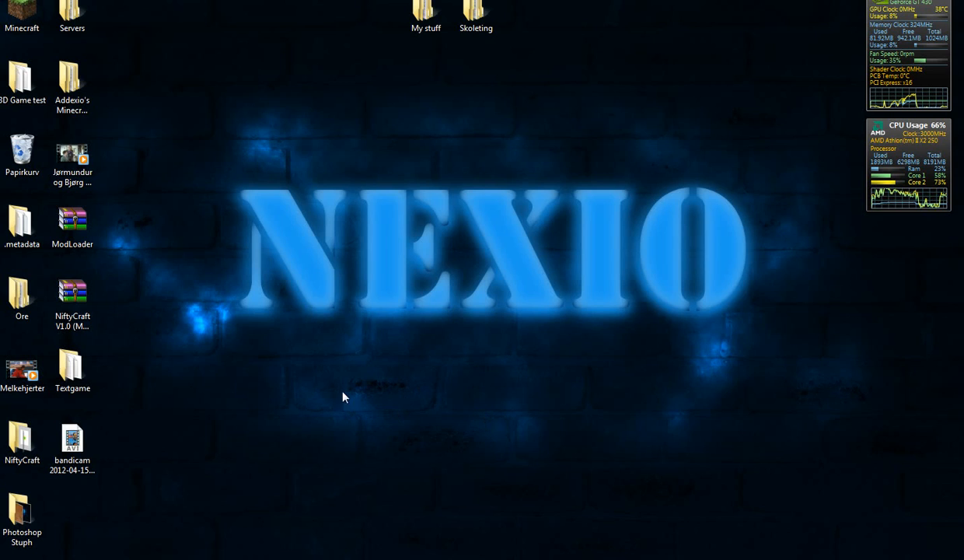
{"action": "mouse_move", "coordinate": [223, 248]}
{"action": "type", "text": "%appdata%"}
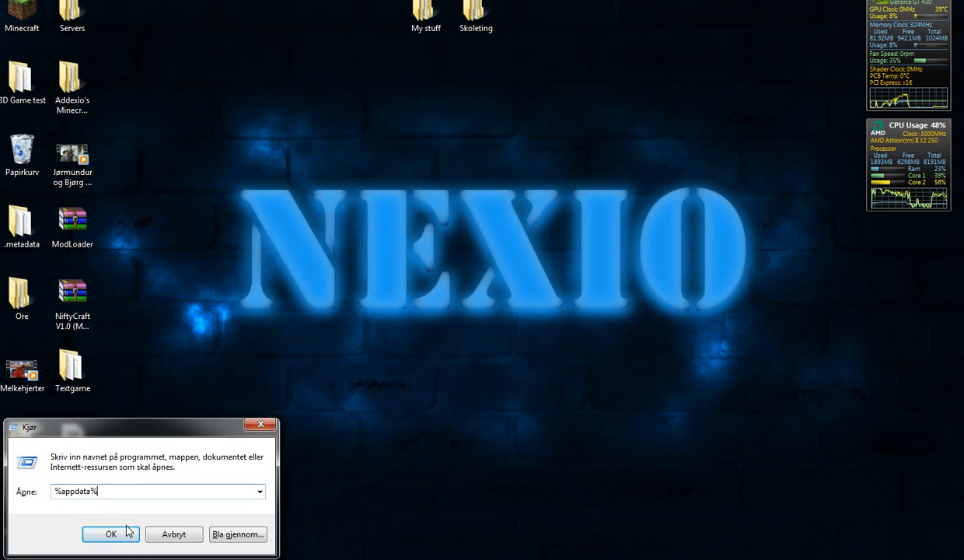
Run %appdata% to open the Roaming folder containing .minecraft.
{"action": "left_click", "coordinate": [110, 534]}
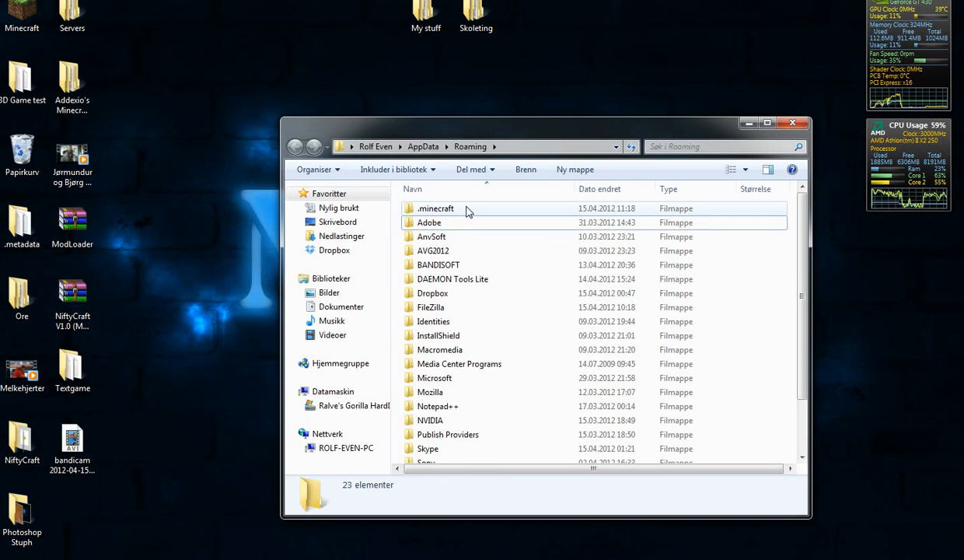
Open the .minecraft folder and select its bin folder.
{"action": "double_click", "coordinate": [435, 208]}
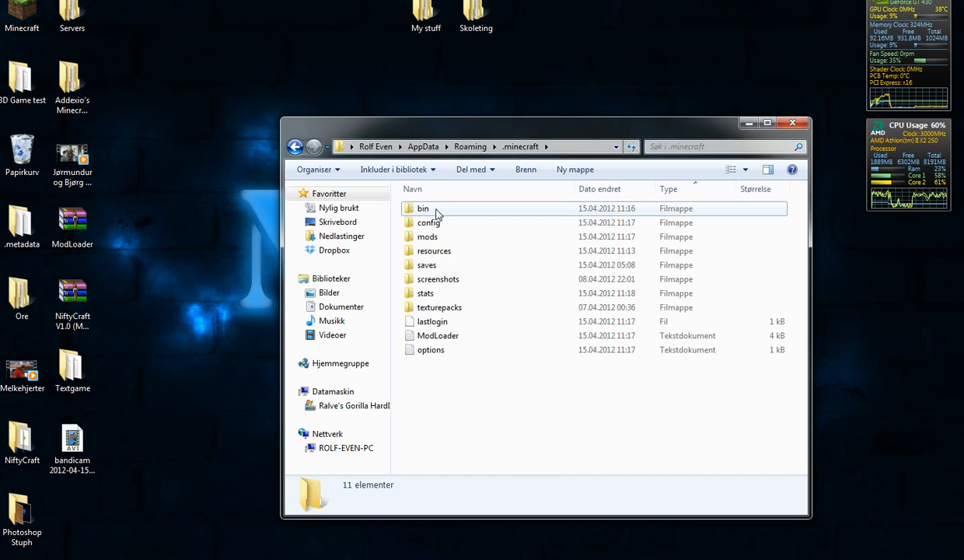
{"action": "left_click", "coordinate": [423, 208]}
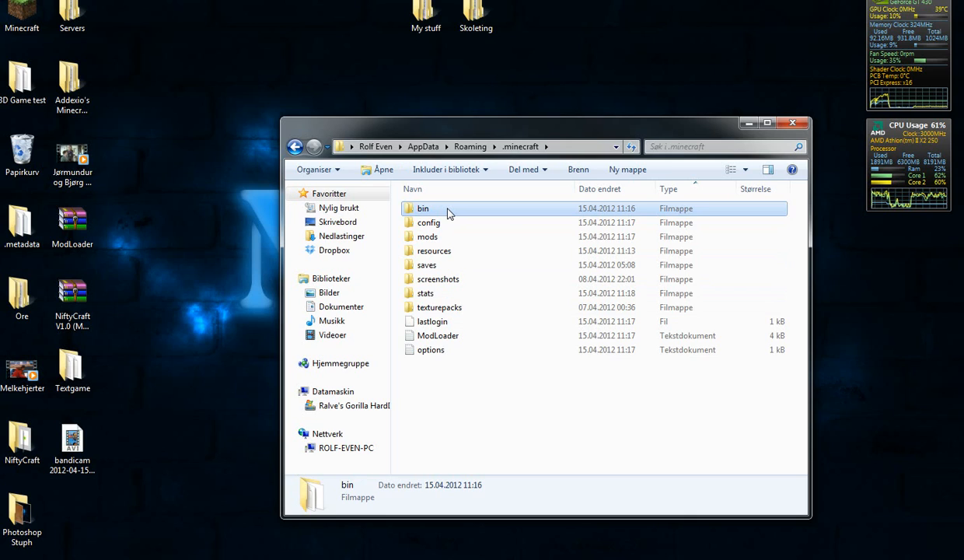
{"action": "mouse_move", "coordinate": [422, 208]}
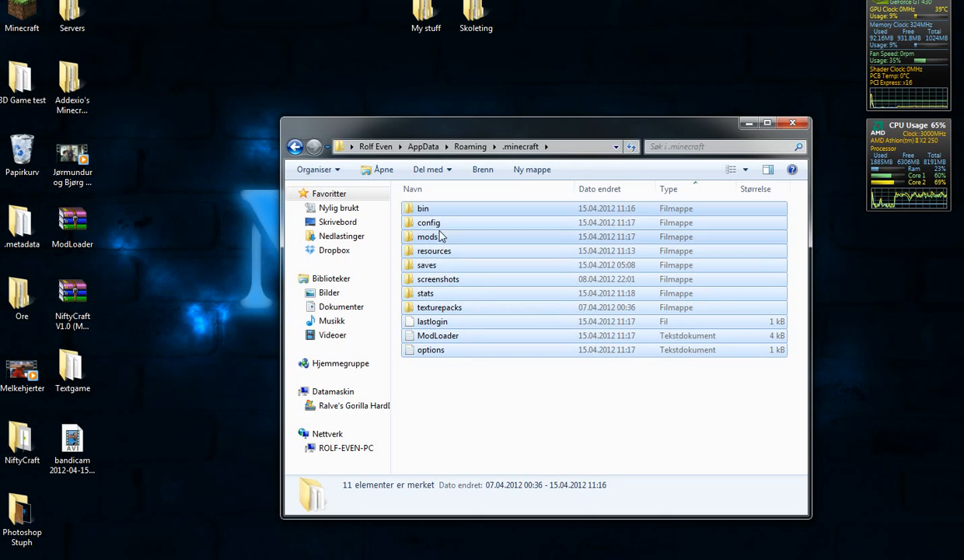
{"action": "mouse_move", "coordinate": [438, 278]}
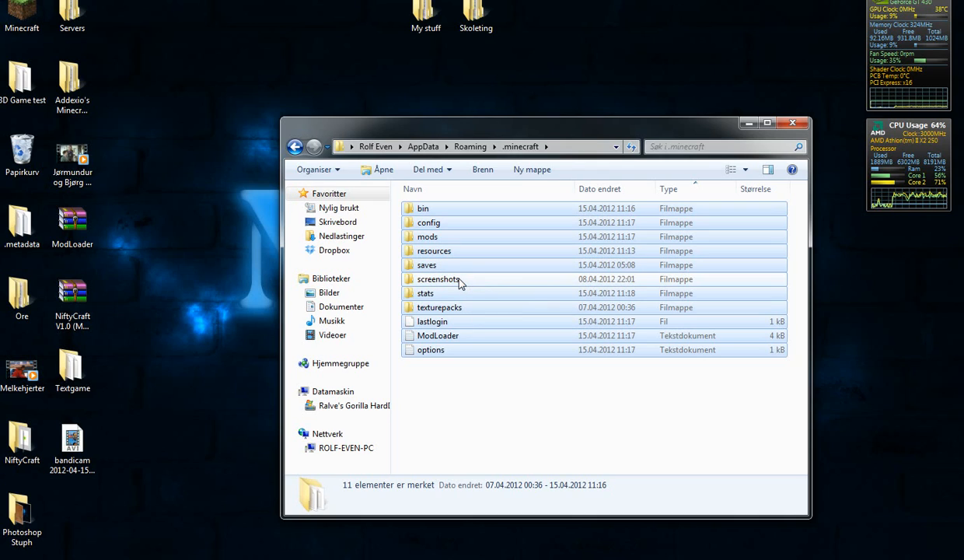
{"action": "mouse_move", "coordinate": [437, 278]}
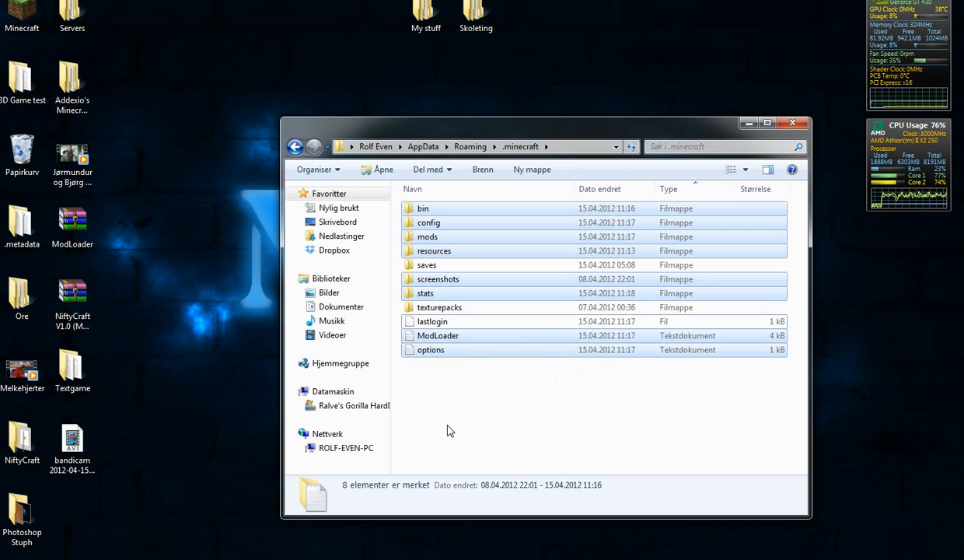
{"action": "mouse_move", "coordinate": [467, 404]}
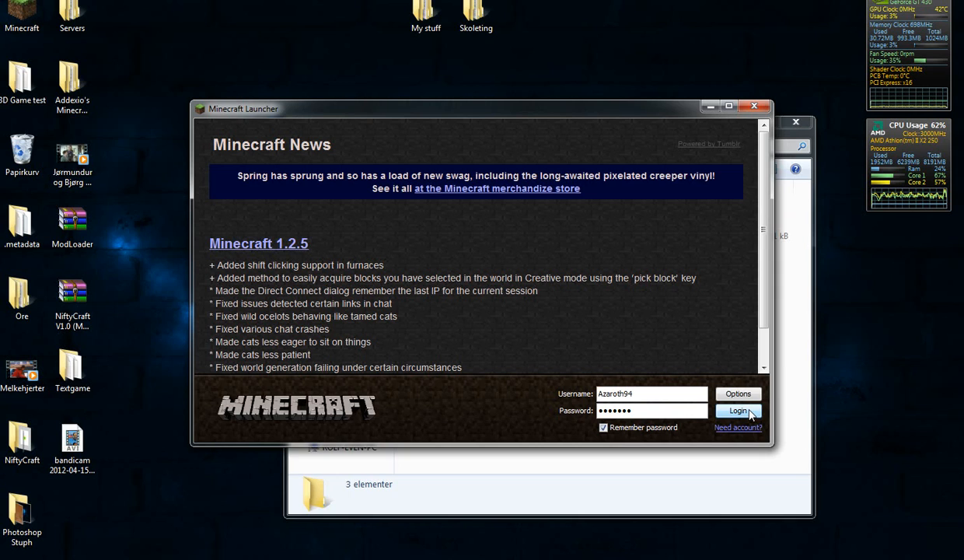
Log in through the Minecraft Launcher to redownload fresh bin, resources, stats and options.
{"action": "left_click", "coordinate": [737, 411]}
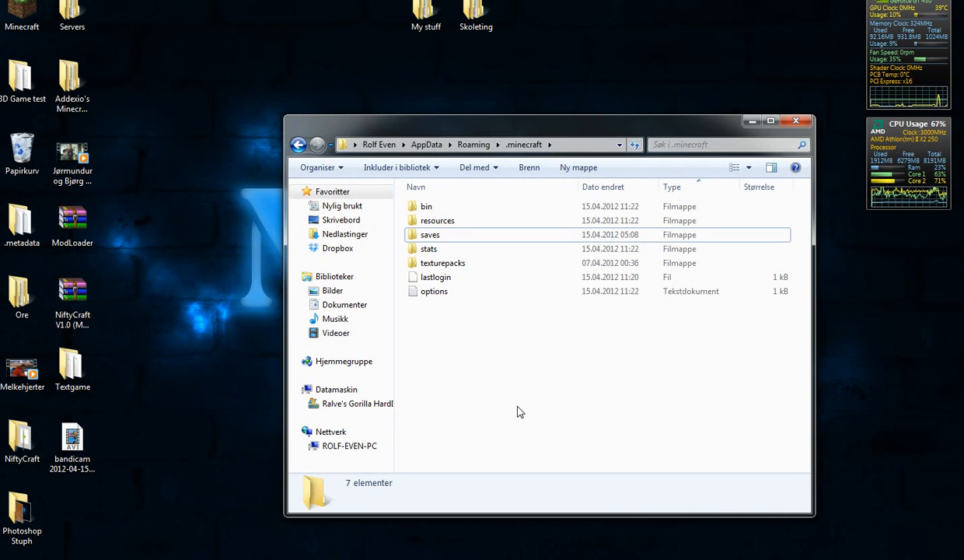
{"action": "mouse_move", "coordinate": [500, 396]}
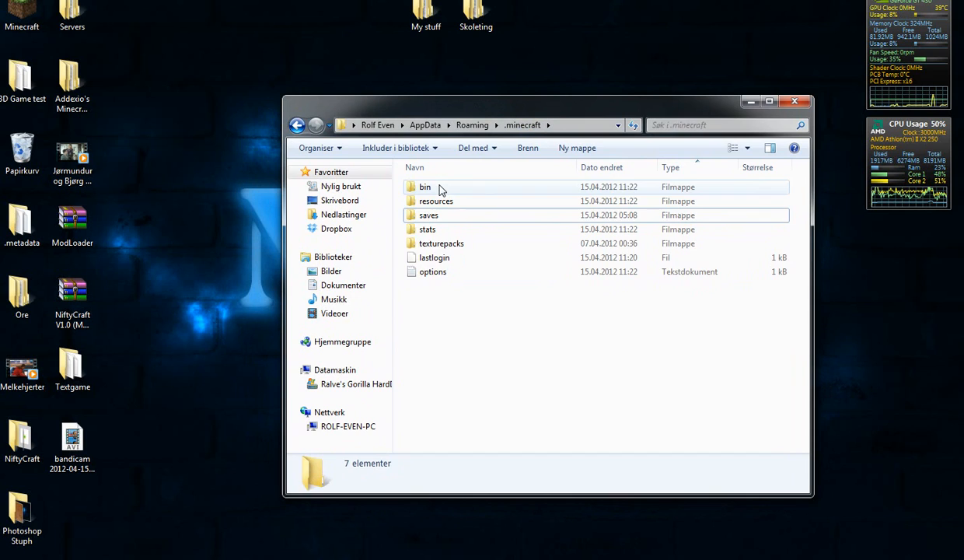
Open minecraft.jar from the bin folder as an archive in WinRAR.
{"action": "double_click", "coordinate": [425, 187]}
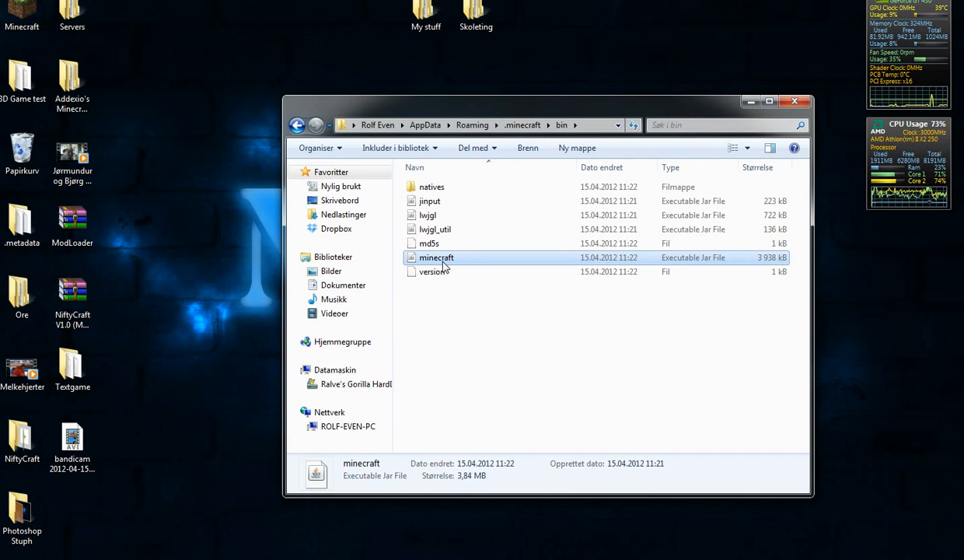
{"action": "right_click", "coordinate": [436, 257]}
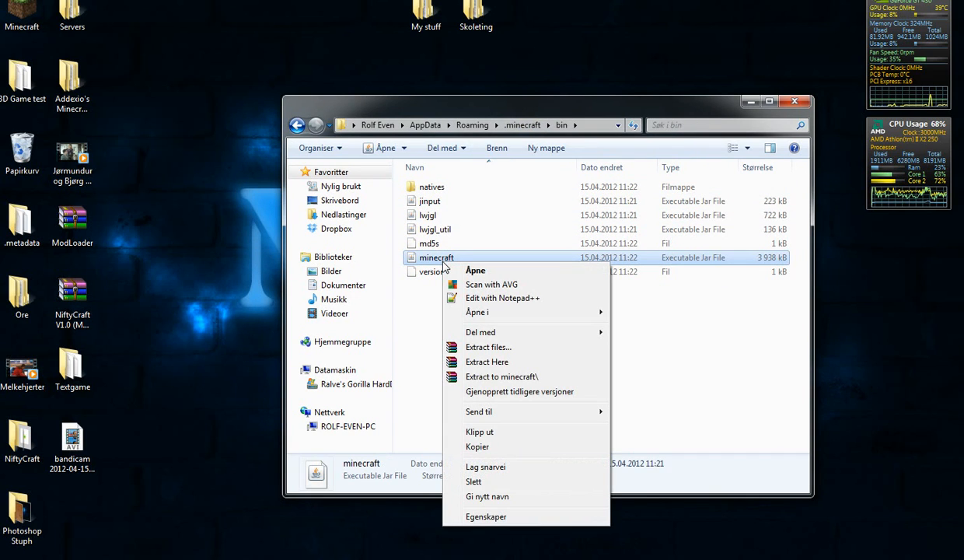
{"action": "mouse_move", "coordinate": [476, 312]}
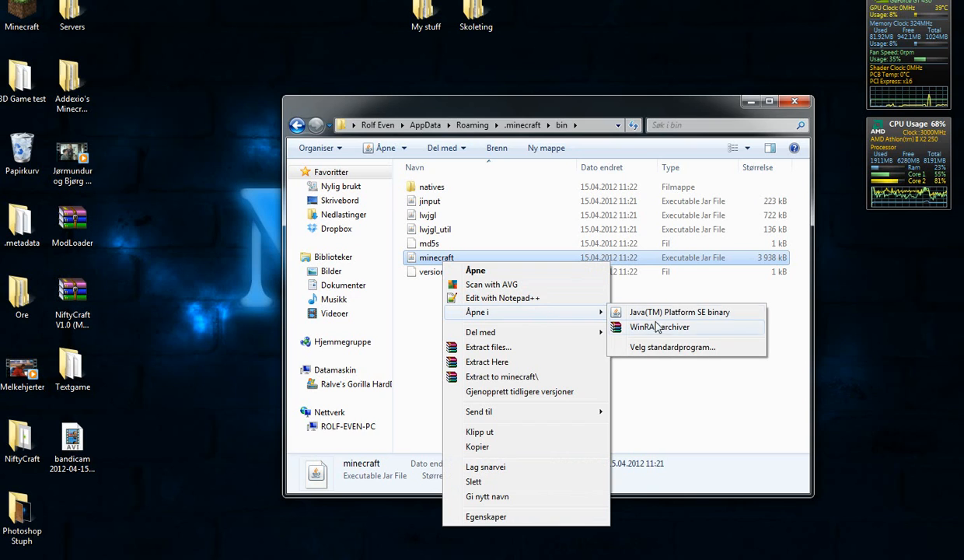
{"action": "mouse_move", "coordinate": [670, 327]}
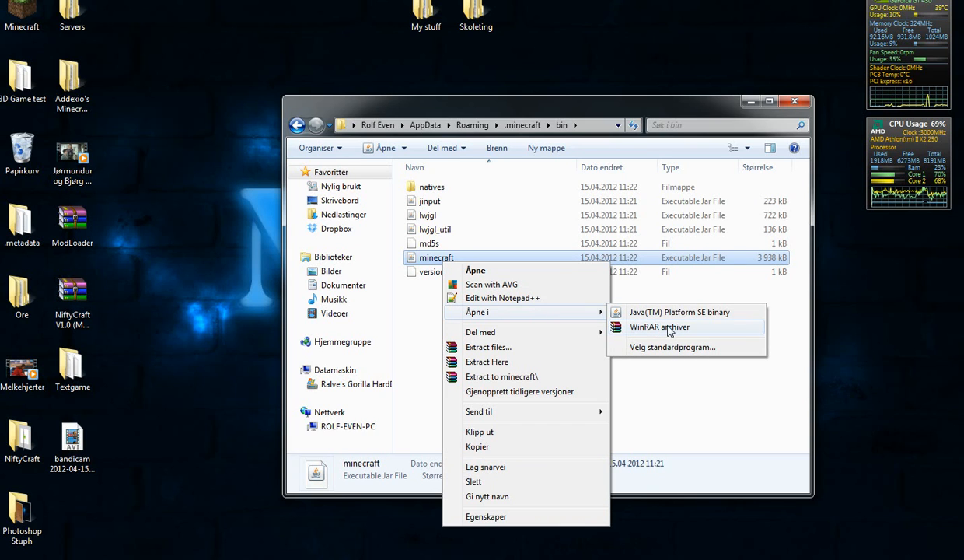
{"action": "left_click", "coordinate": [659, 327]}
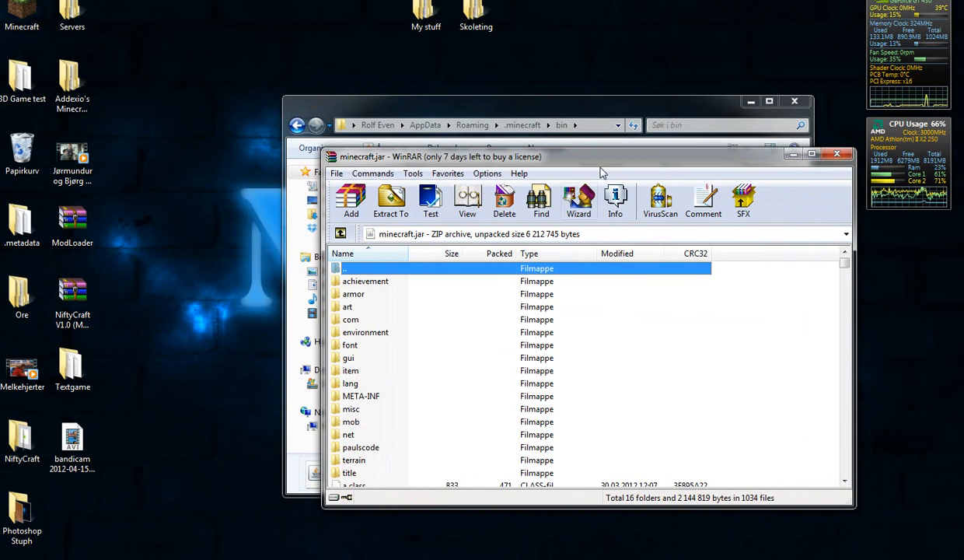
Remove the META-INF folder and its MANIFEST.MF from minecraft.jar, leaving 15 folders.
{"action": "left_click", "coordinate": [361, 395]}
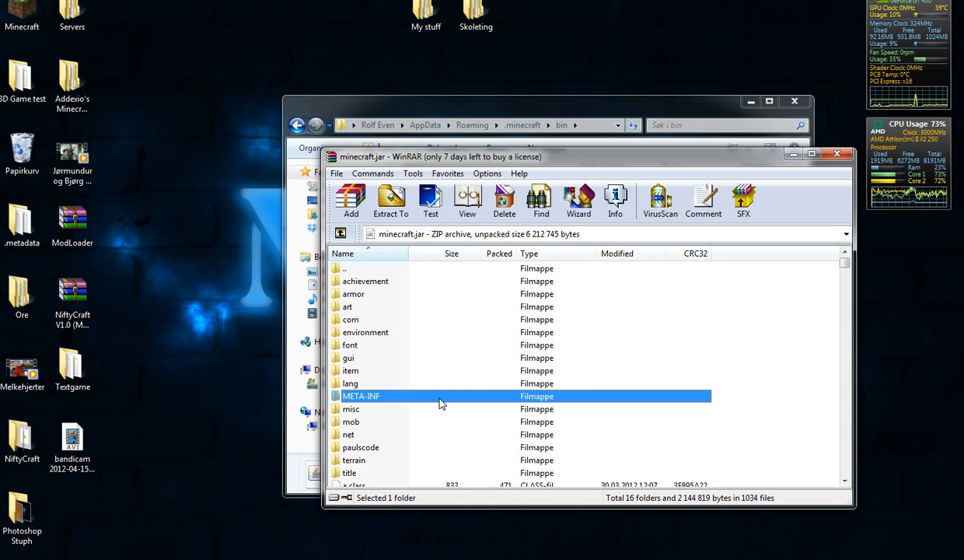
{"action": "double_click", "coordinate": [361, 396]}
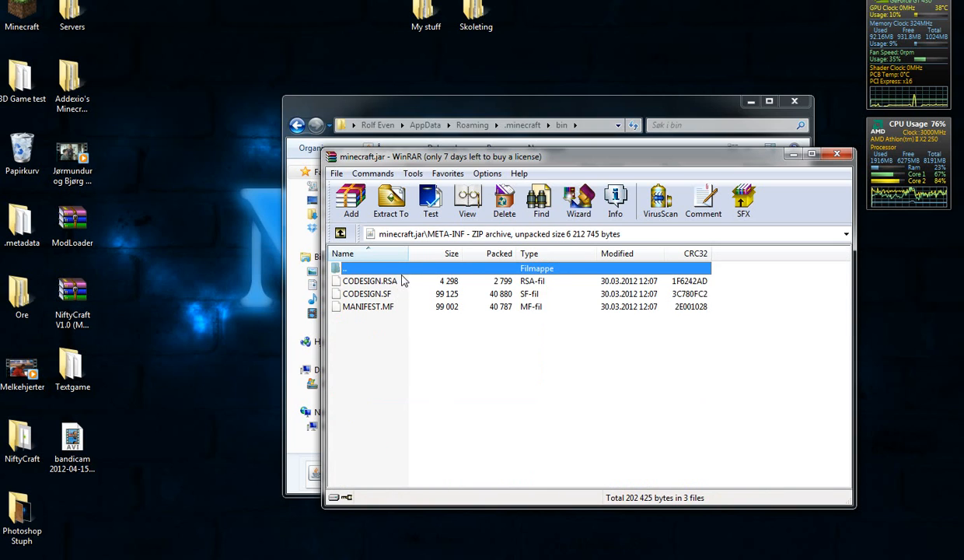
{"action": "left_click", "coordinate": [368, 305]}
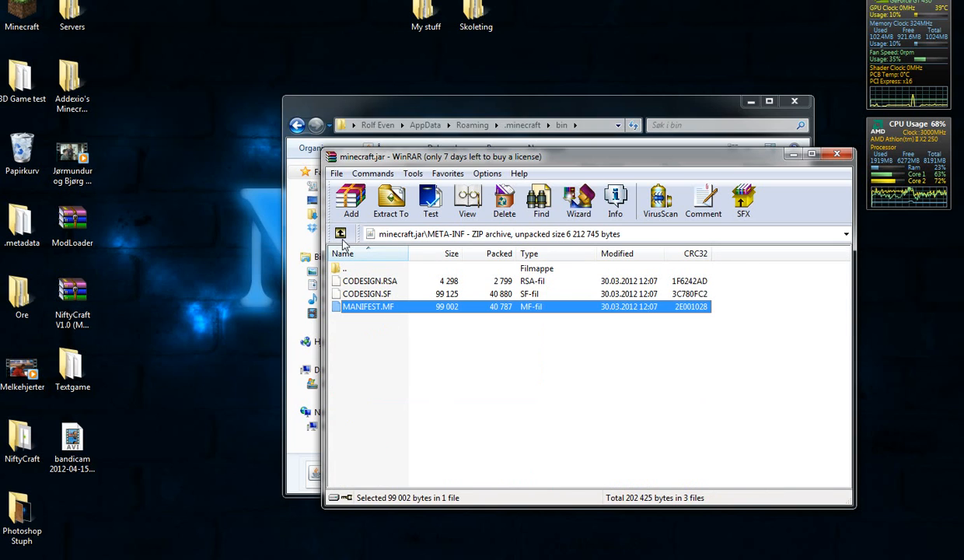
{"action": "left_click", "coordinate": [340, 233]}
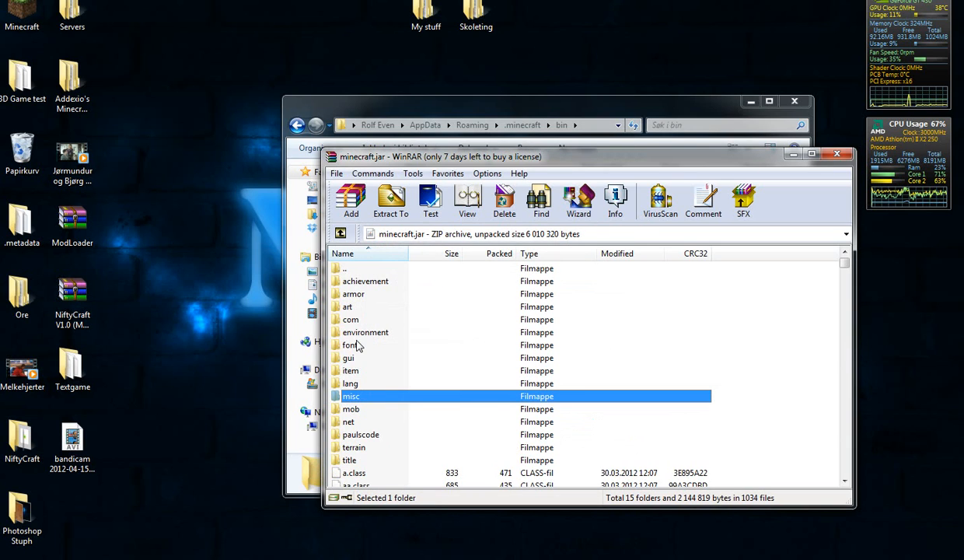
{"action": "mouse_move", "coordinate": [207, 376]}
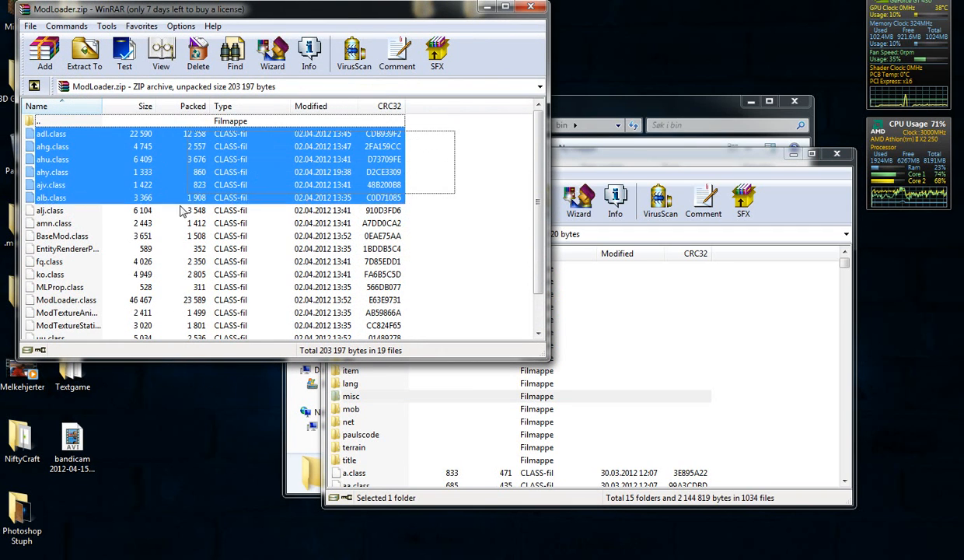
Add ModLoader's 19 class files to minecraft.jar and close the ModLoader archive.
{"action": "scroll", "scroll_direction": "down", "scroll_amount": 3}
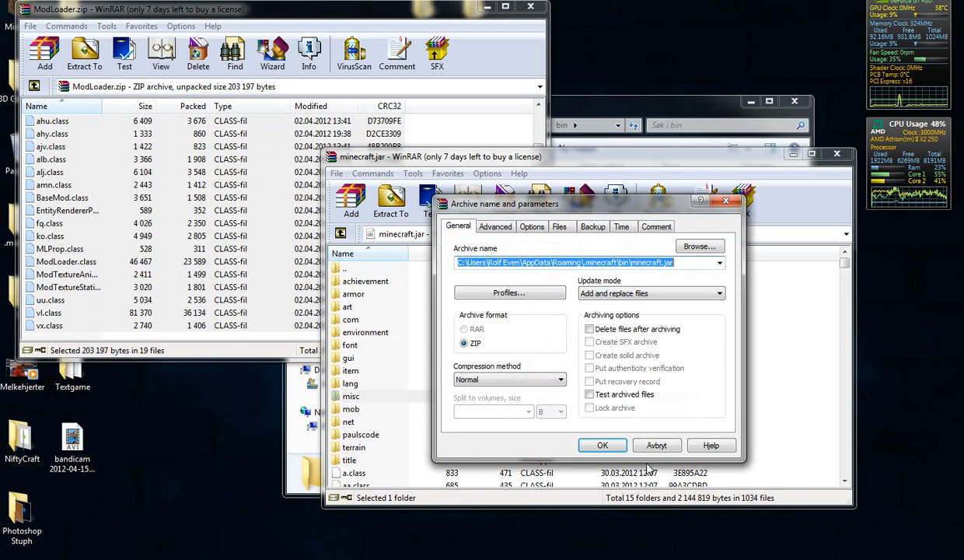
{"action": "left_click", "coordinate": [602, 445]}
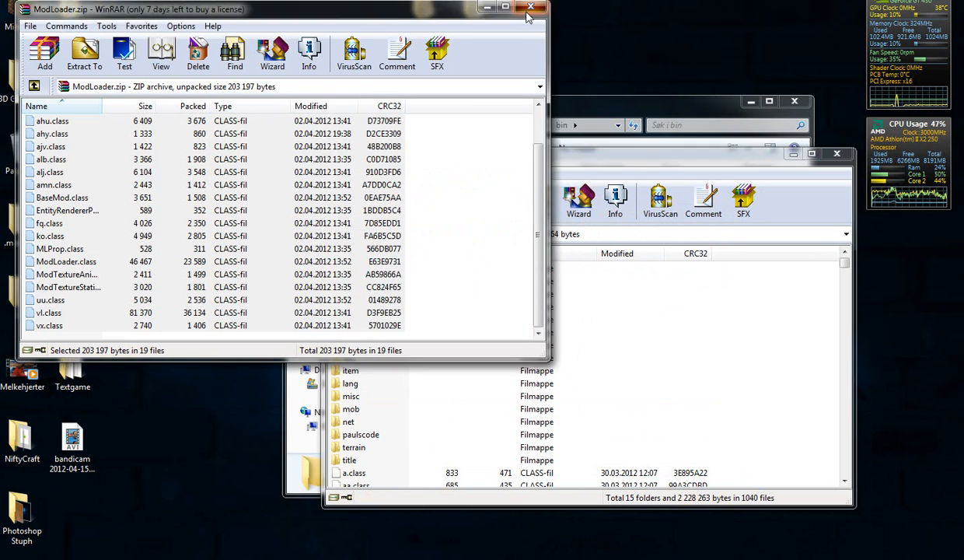
{"action": "left_click", "coordinate": [531, 8]}
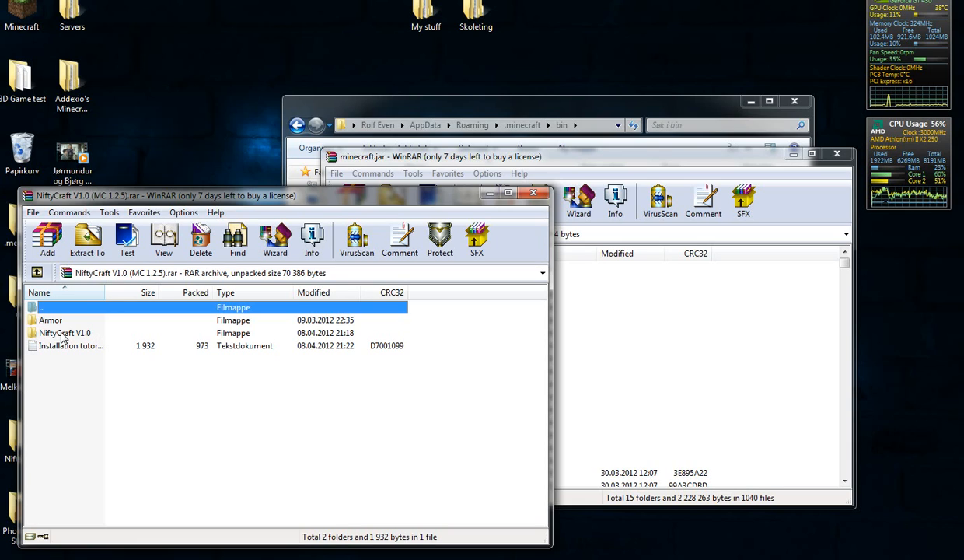
Add the NiftyCraft V1.0 folder's class files and NiftyCraft folder to minecraft.jar.
{"action": "left_click", "coordinate": [65, 332]}
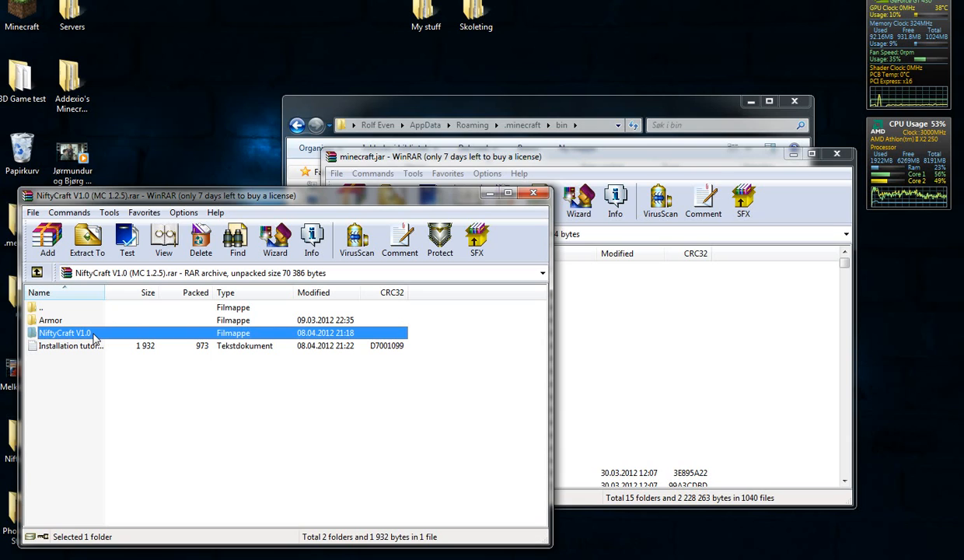
{"action": "double_click", "coordinate": [64, 333]}
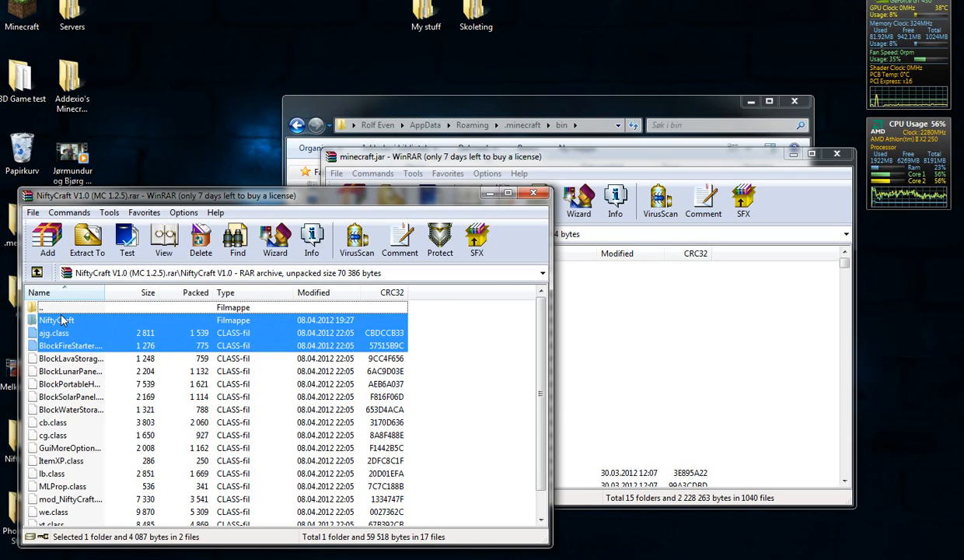
{"action": "left_click", "coordinate": [56, 319]}
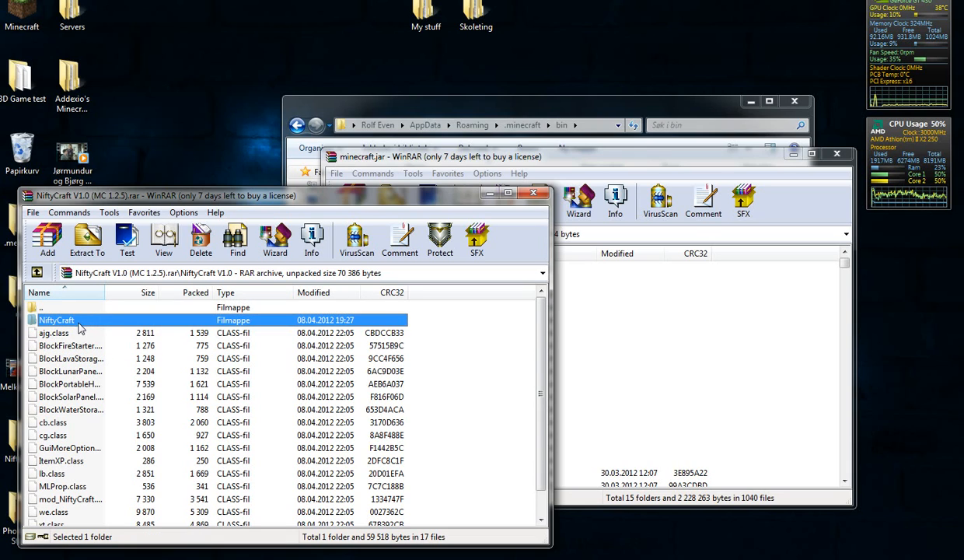
{"action": "double_click", "coordinate": [56, 320]}
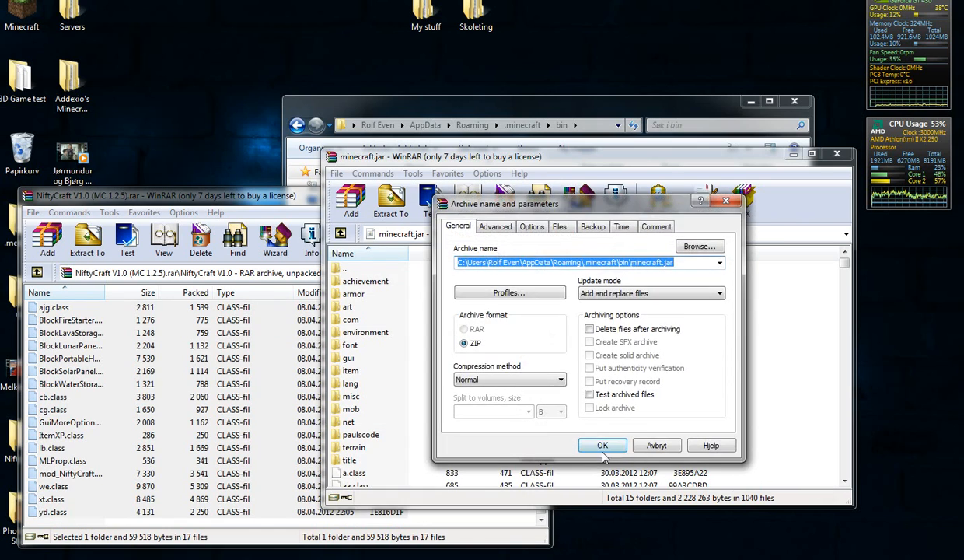
{"action": "left_click", "coordinate": [603, 444]}
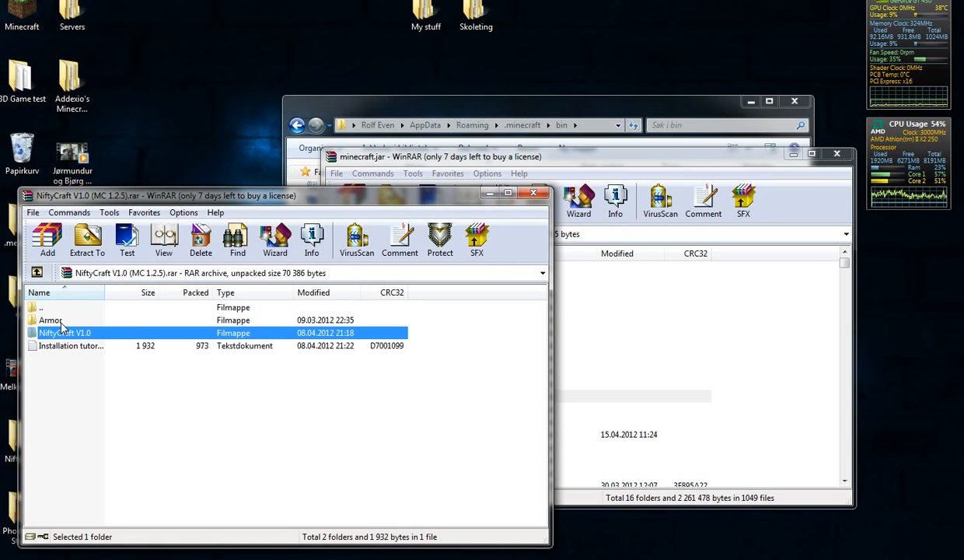
Select the Armor folder's cobble images and open minecraft.jar's armor folder.
{"action": "double_click", "coordinate": [51, 320]}
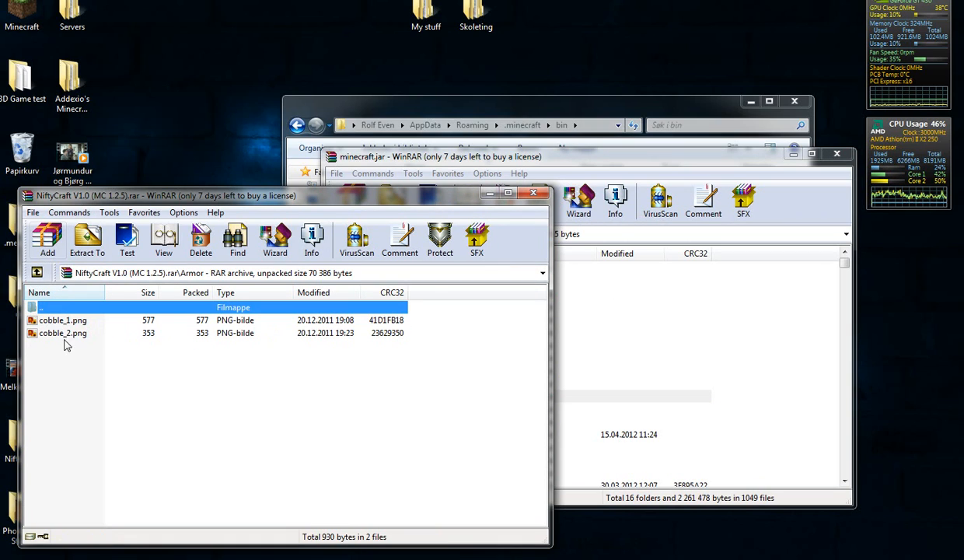
{"action": "left_click", "coordinate": [62, 332]}
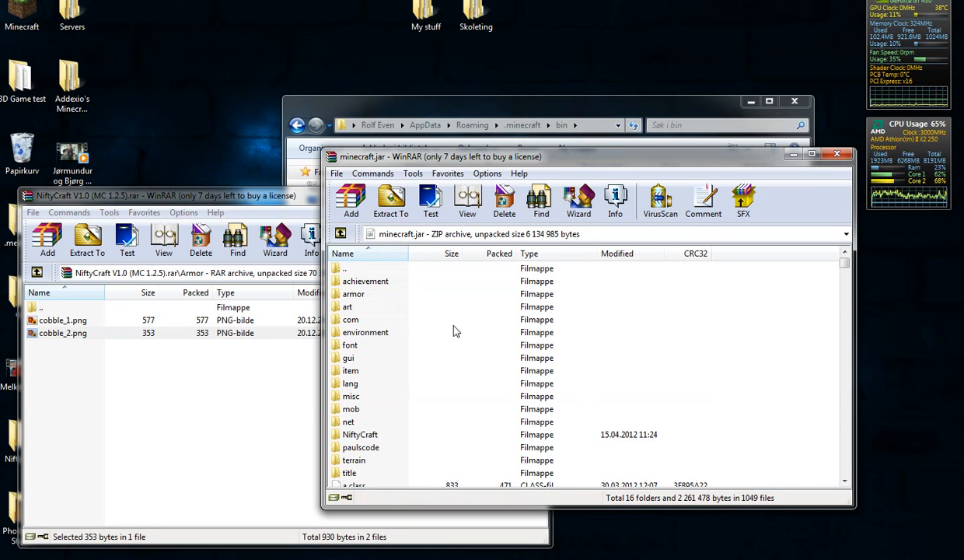
{"action": "mouse_move", "coordinate": [365, 301]}
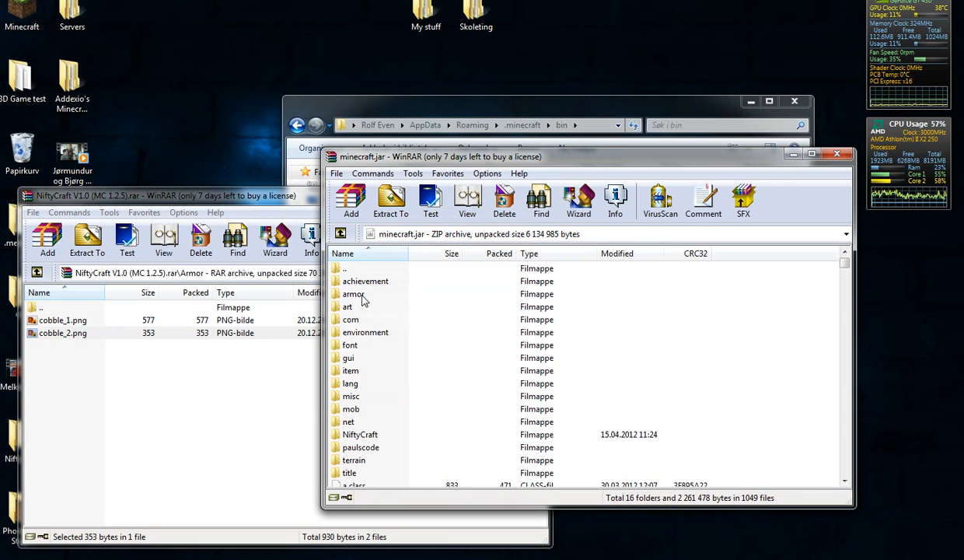
{"action": "double_click", "coordinate": [353, 293]}
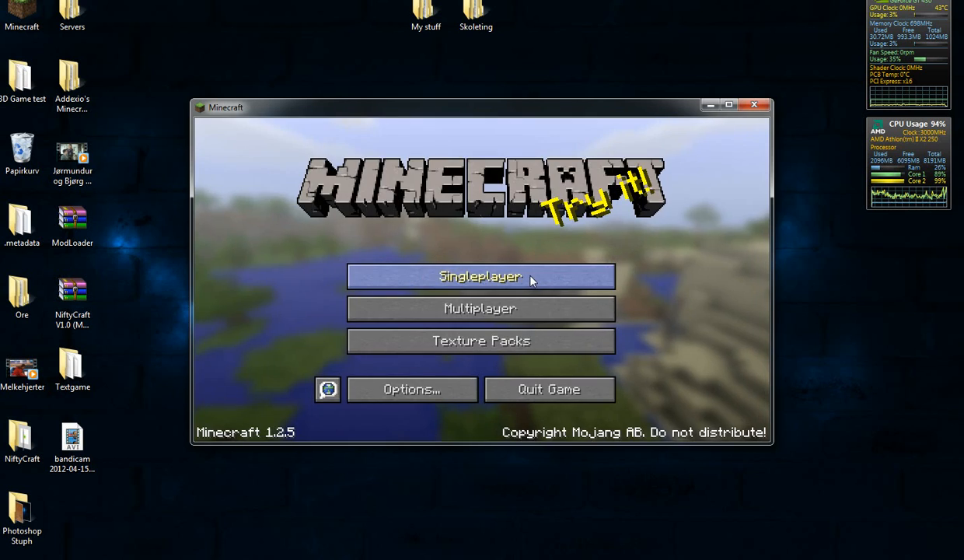
Start a singleplayer game from the modded Minecraft 1.2.5 title screen.
{"action": "left_click", "coordinate": [479, 276]}
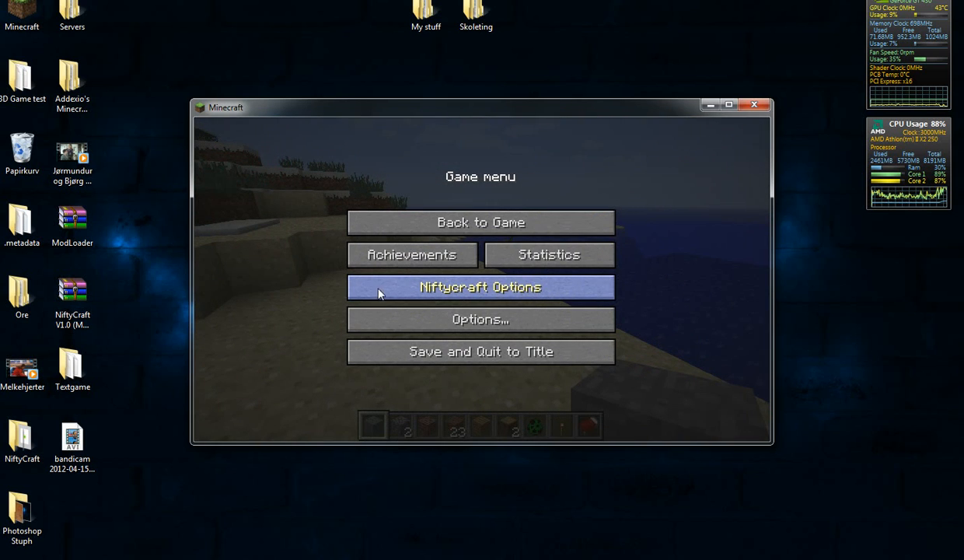
View the Thirsty Miner and Pyromaniac achievements, then return to the world.
{"action": "left_click", "coordinate": [412, 254]}
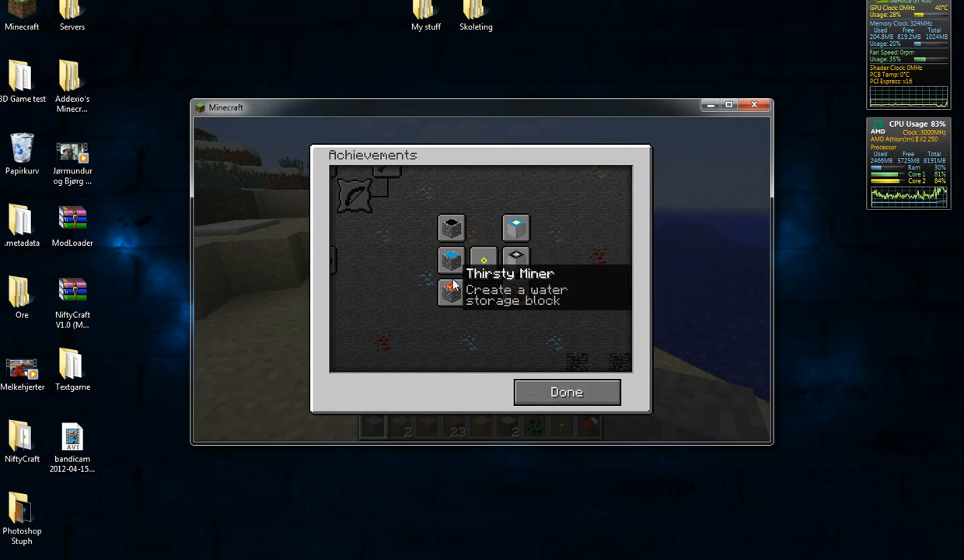
{"action": "mouse_move", "coordinate": [562, 350]}
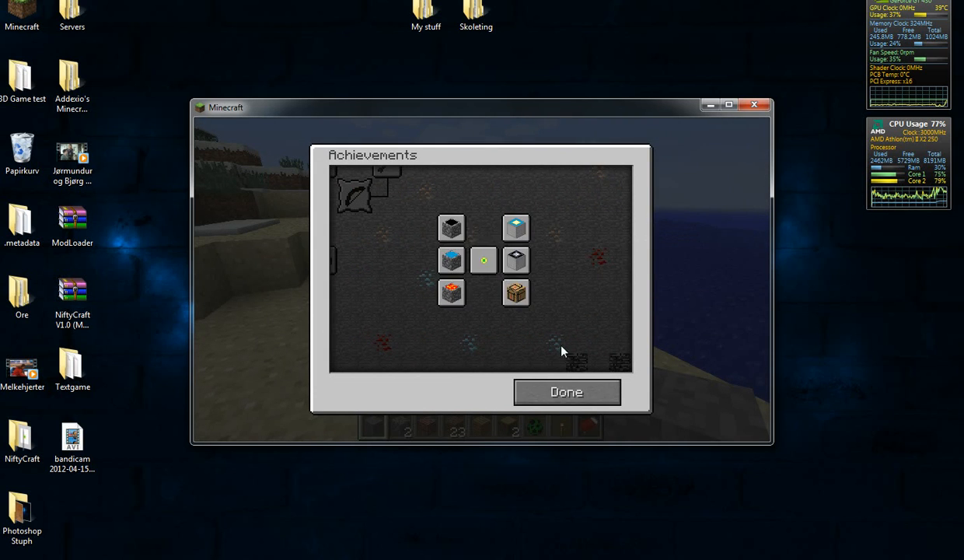
{"action": "mouse_move", "coordinate": [451, 291]}
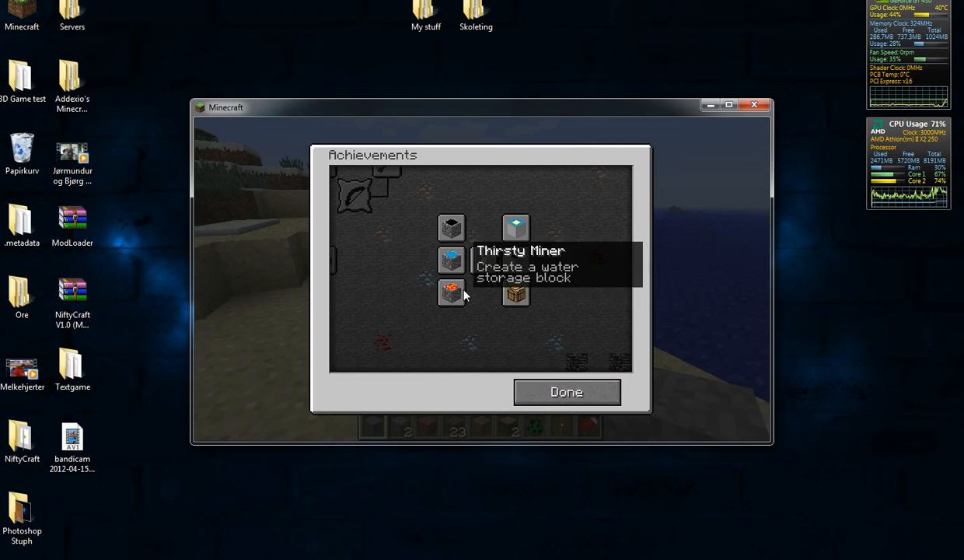
{"action": "mouse_move", "coordinate": [451, 227]}
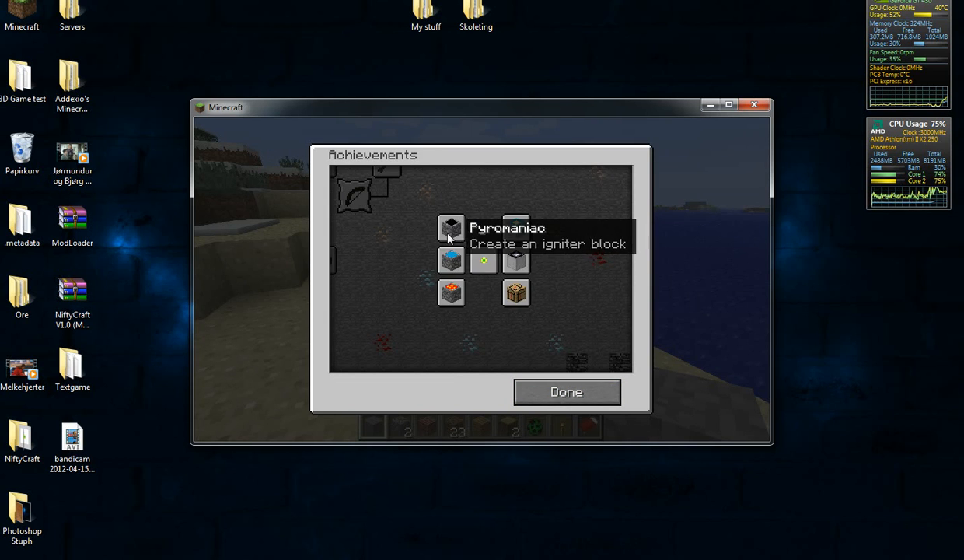
{"action": "mouse_move", "coordinate": [426, 256]}
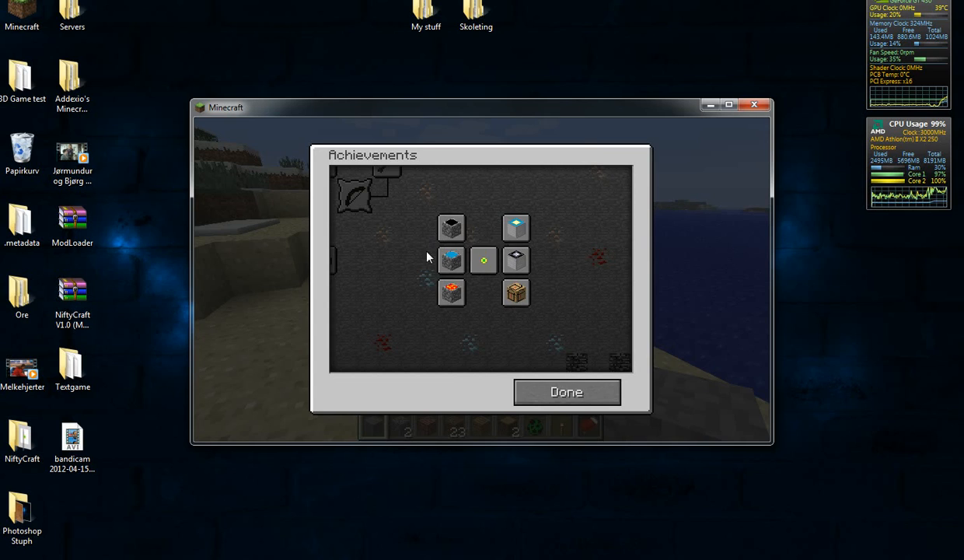
{"action": "left_click", "coordinate": [567, 392]}
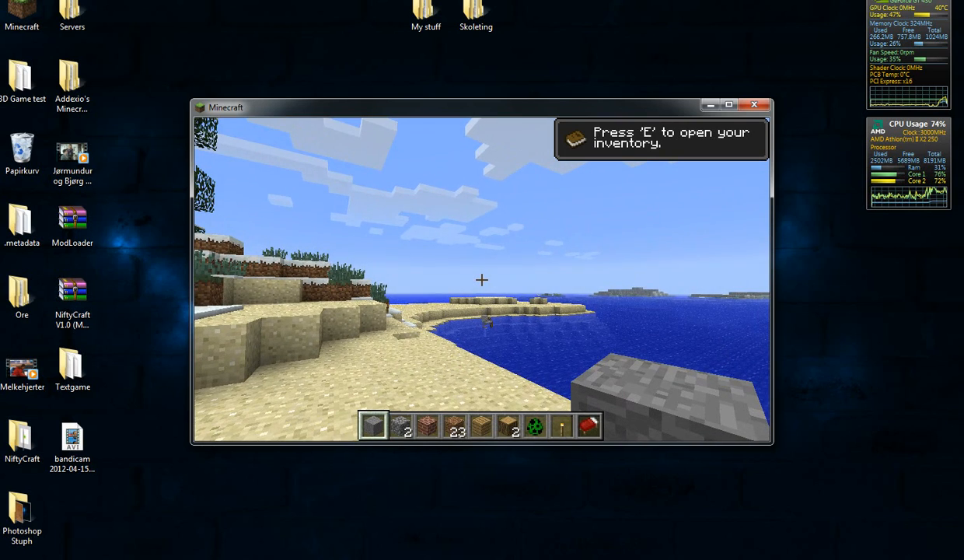